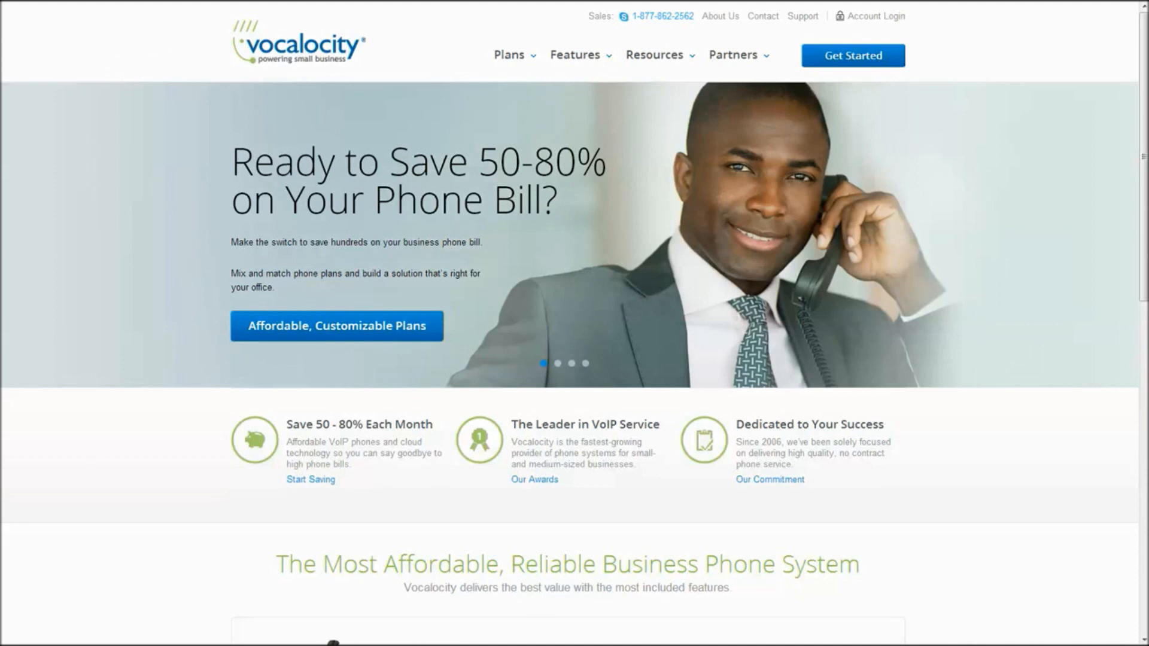
{"action": "mouse_move", "coordinate": [843, 33]}
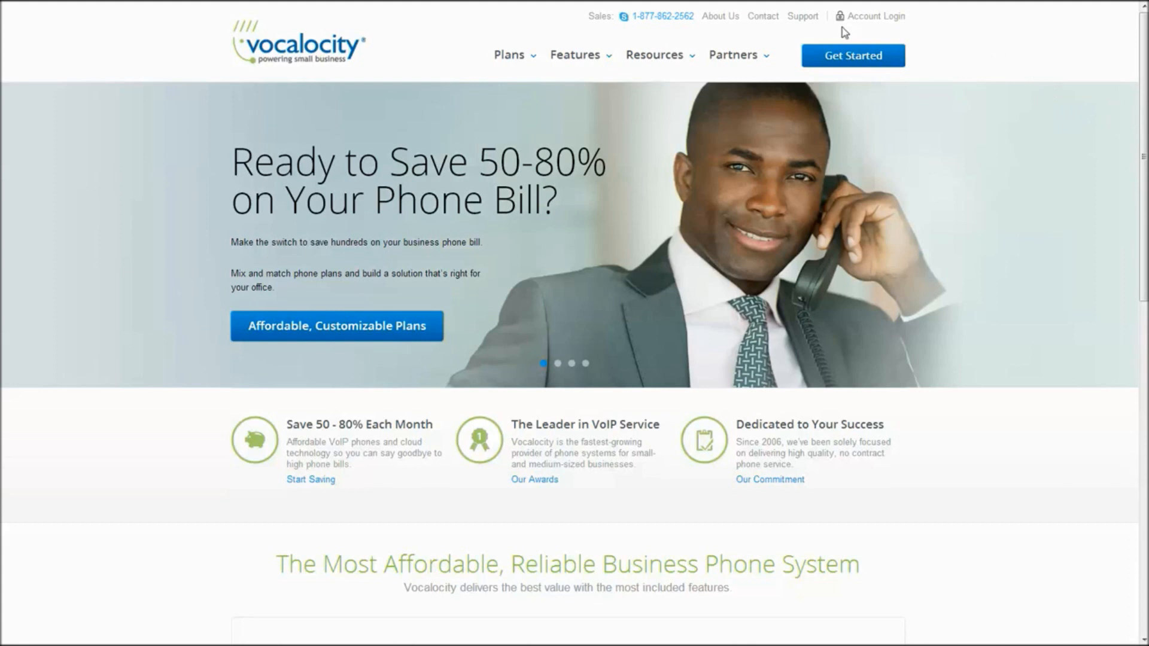
{"action": "mouse_move", "coordinate": [113, 455]}
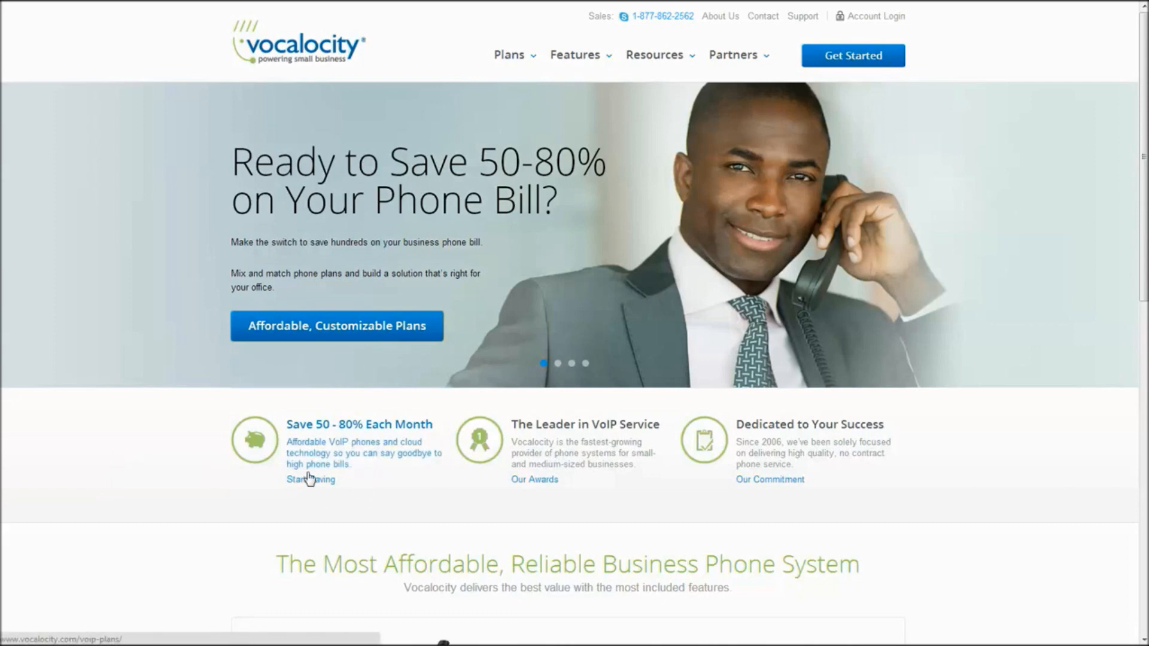
{"action": "mouse_move", "coordinate": [295, 454]}
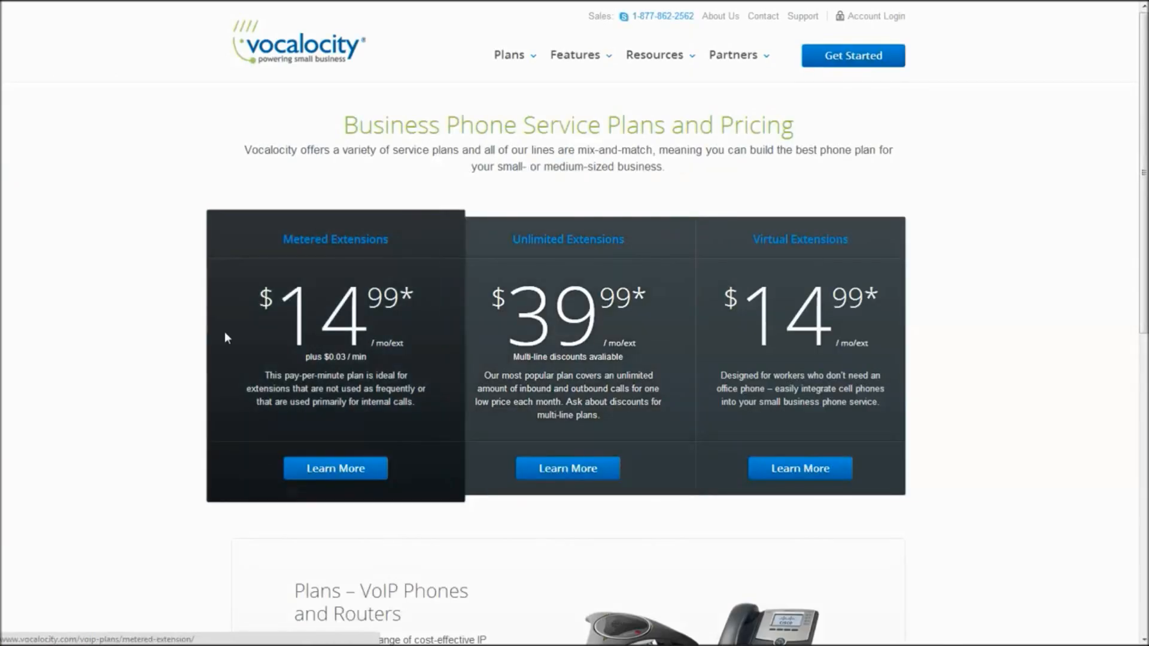
{"action": "mouse_move", "coordinate": [480, 374]}
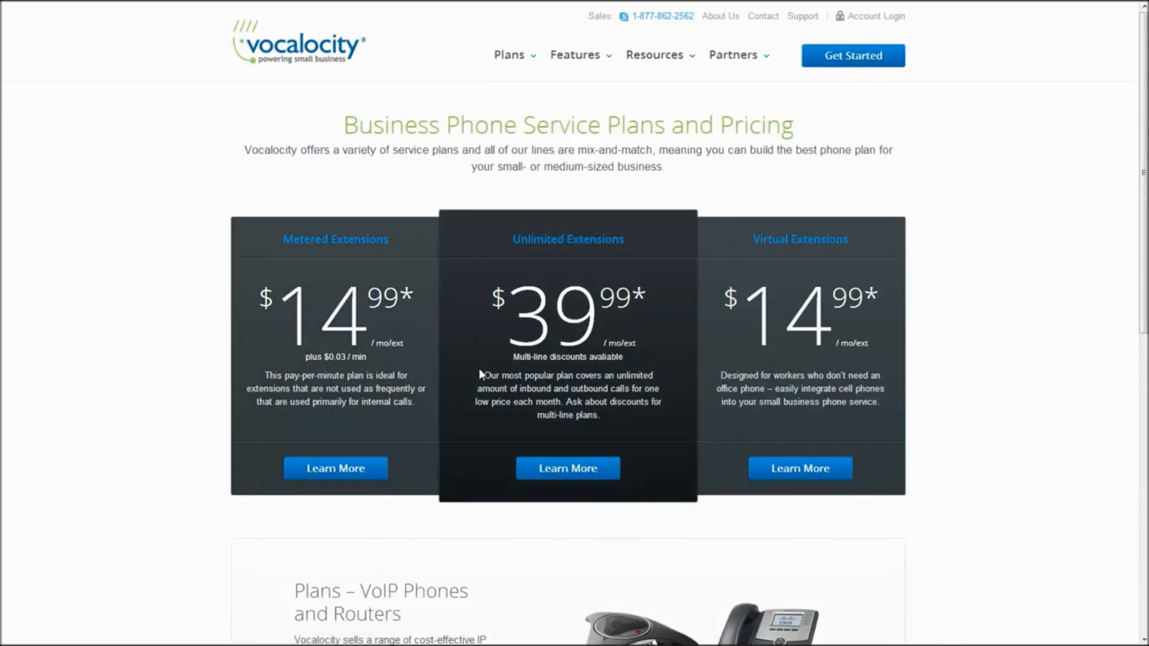
{"action": "mouse_move", "coordinate": [607, 487]}
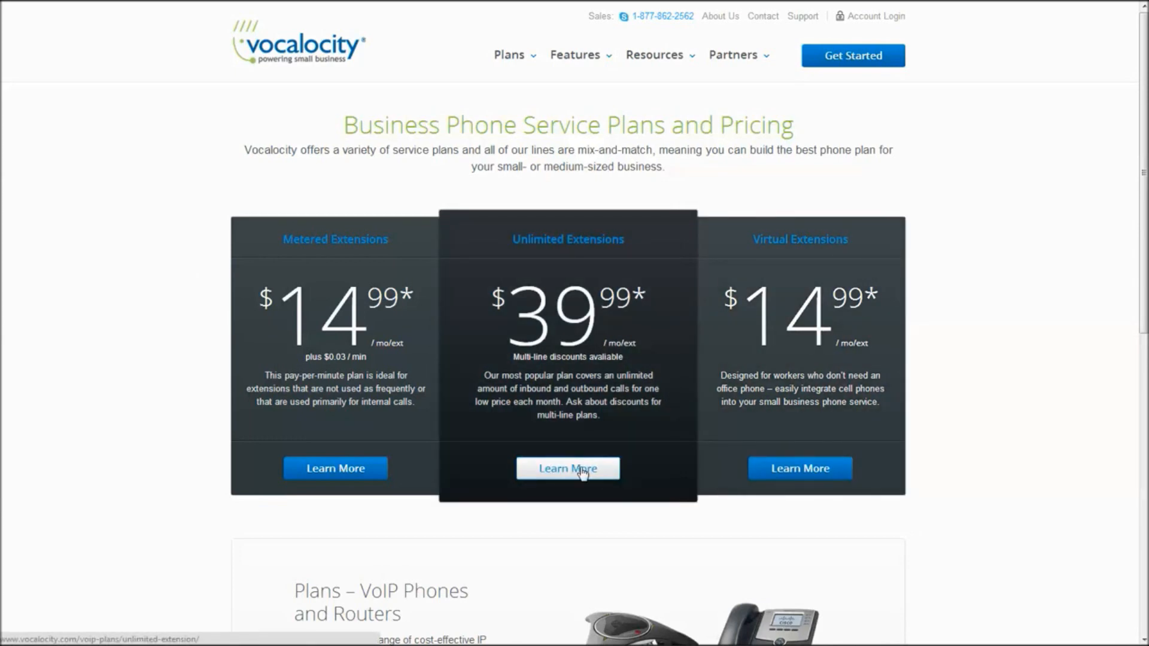
Step: View the Unlimited Extensions plan page and its Simultaneous Ring feature, then return to All Features
{"action": "left_click", "coordinate": [567, 468]}
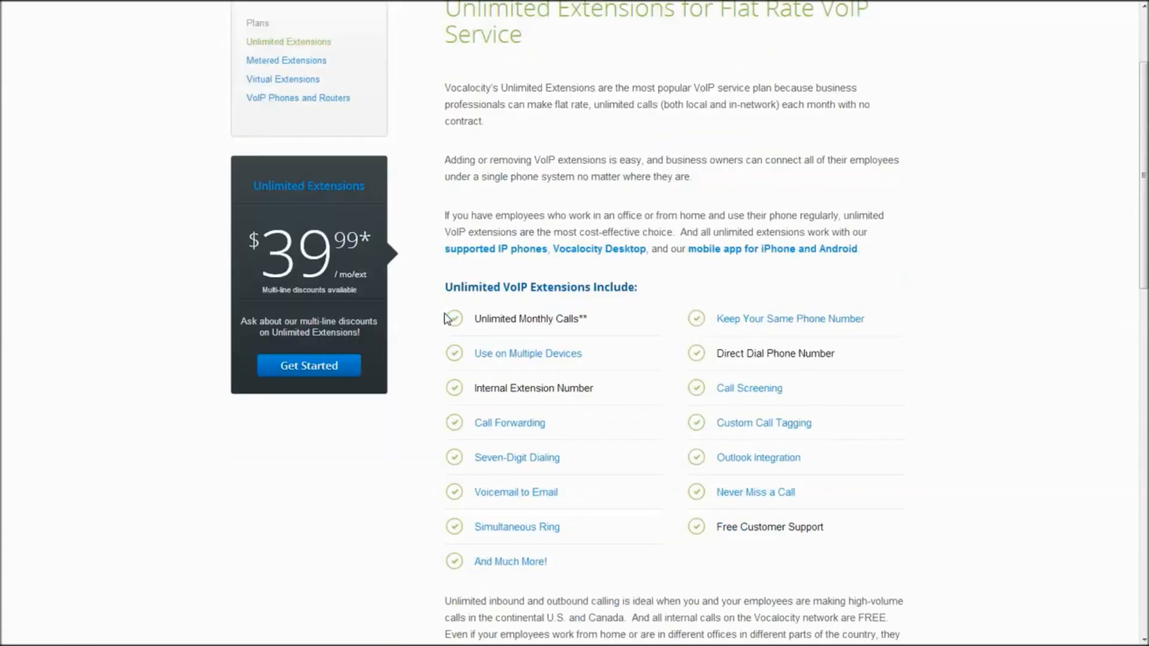
{"action": "scroll", "scroll_direction": "down", "scroll_amount": 3}
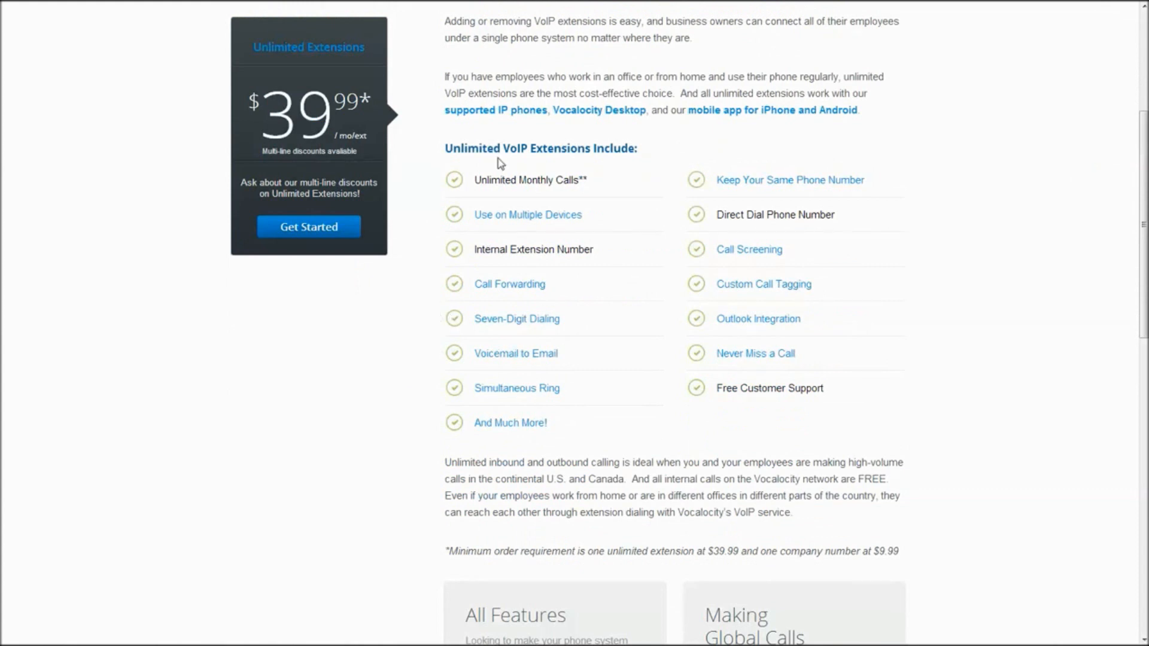
{"action": "mouse_move", "coordinate": [509, 283]}
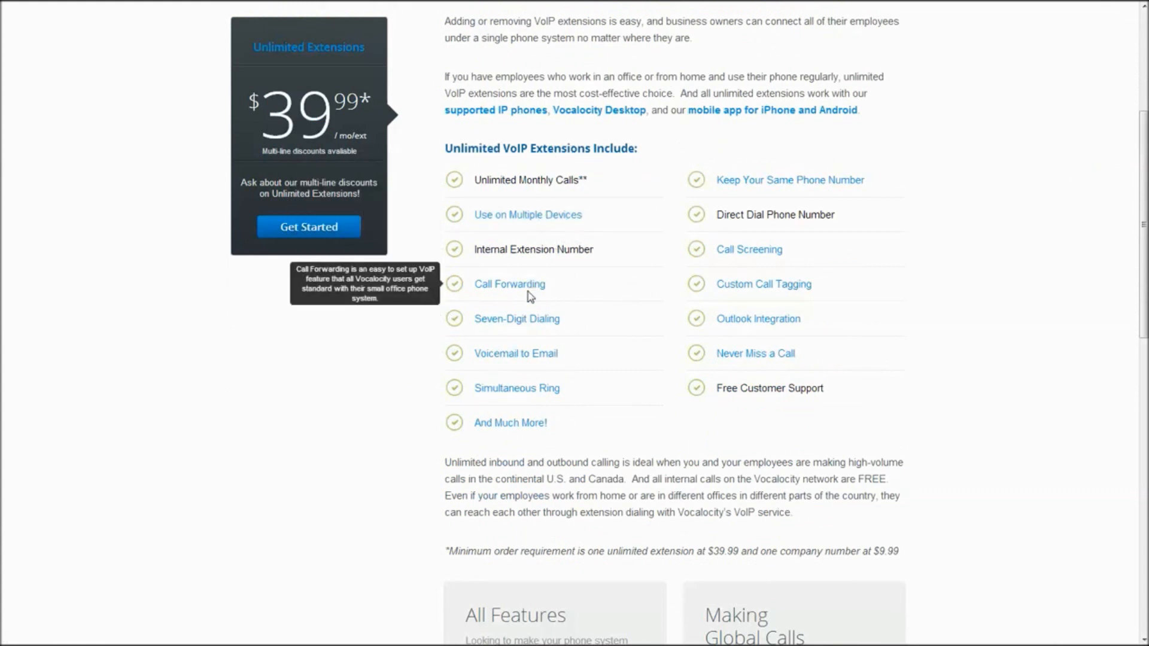
{"action": "mouse_move", "coordinate": [533, 387]}
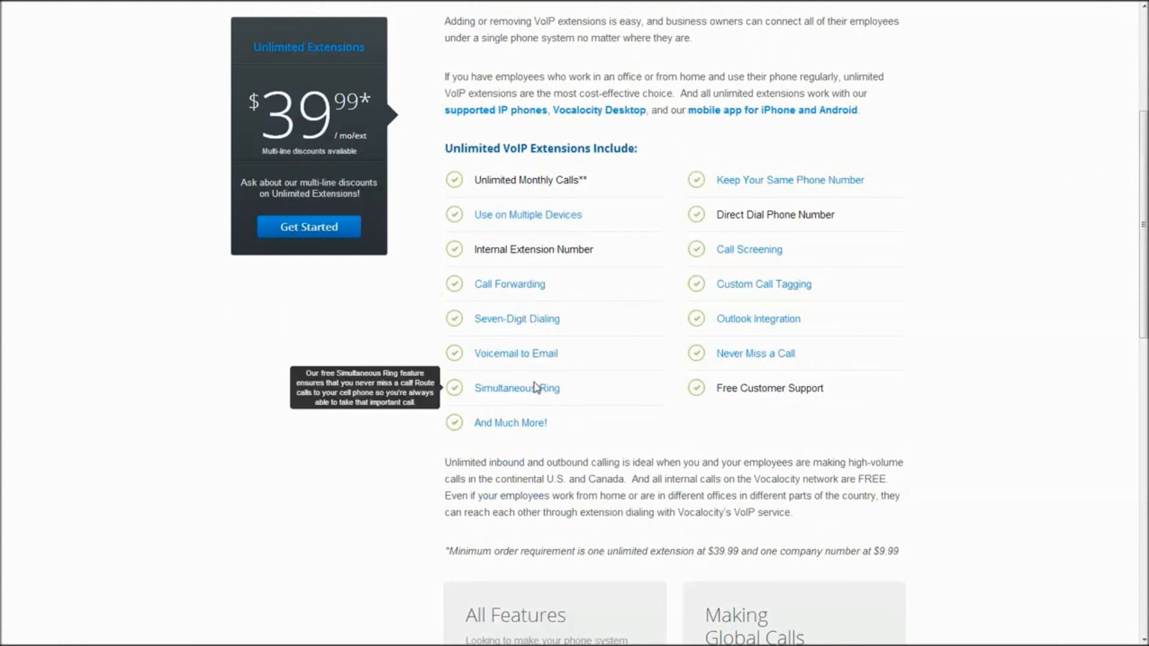
{"action": "left_click", "coordinate": [516, 388]}
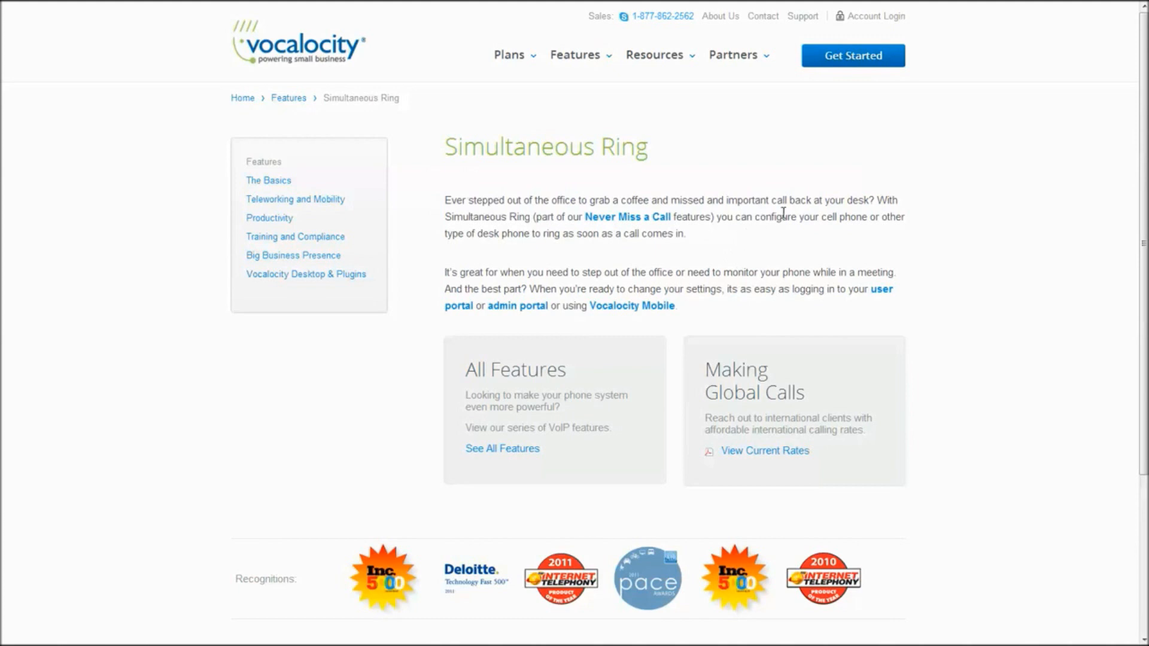
{"action": "mouse_move", "coordinate": [627, 217]}
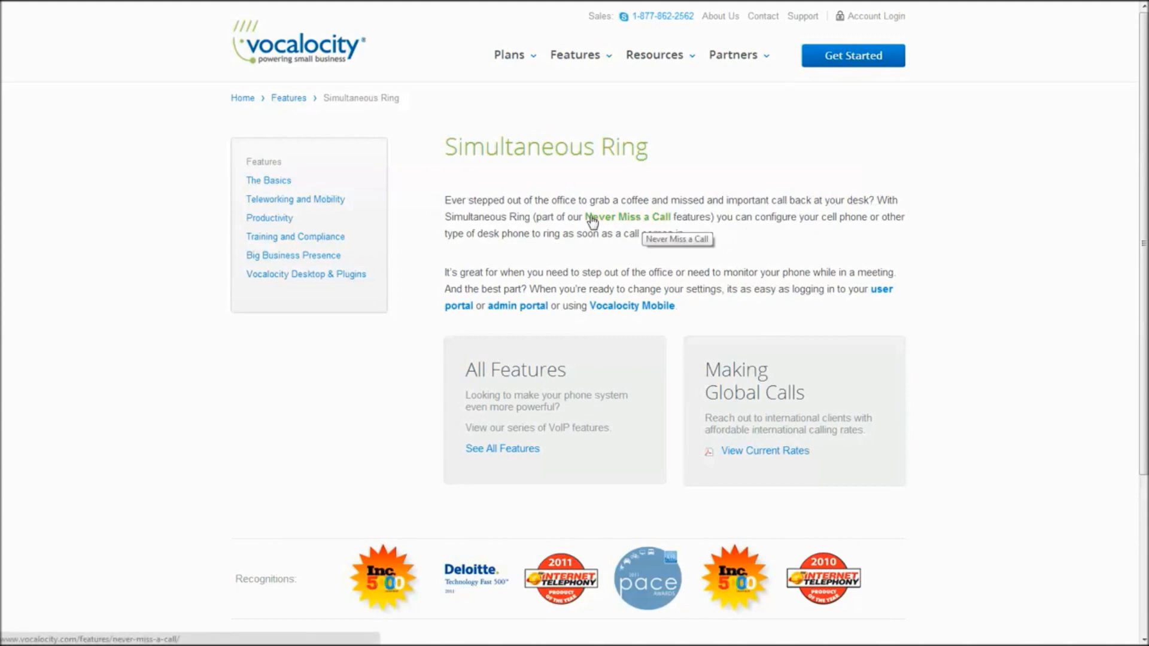
{"action": "mouse_move", "coordinate": [783, 215]}
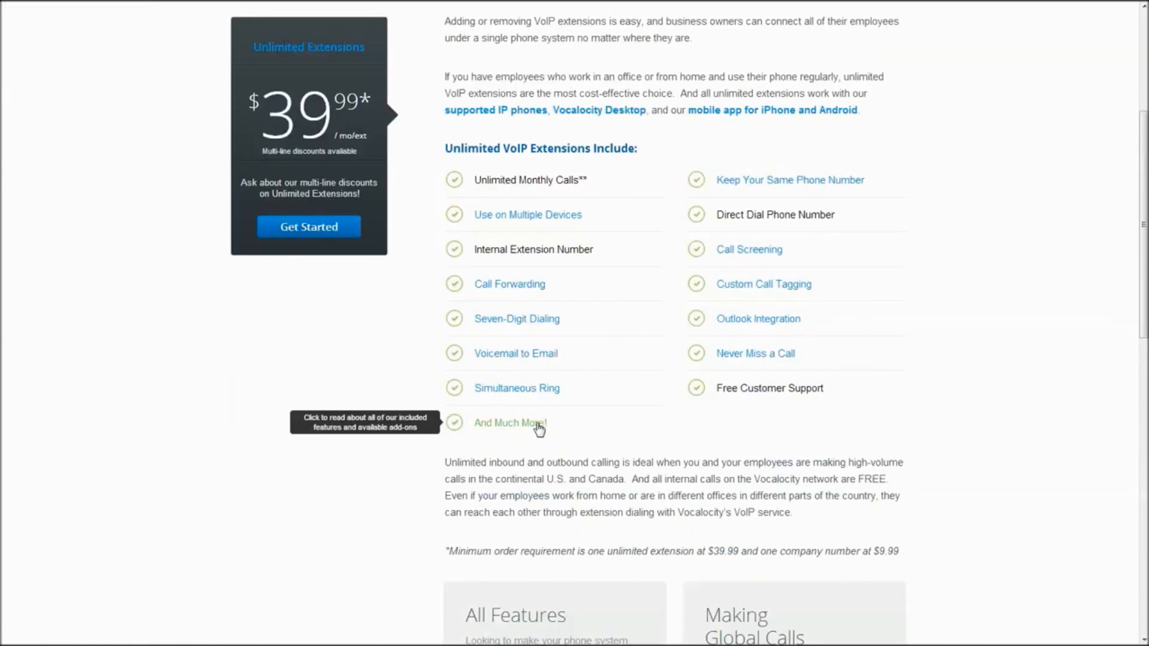
{"action": "scroll", "scroll_direction": "down", "scroll_amount": 3}
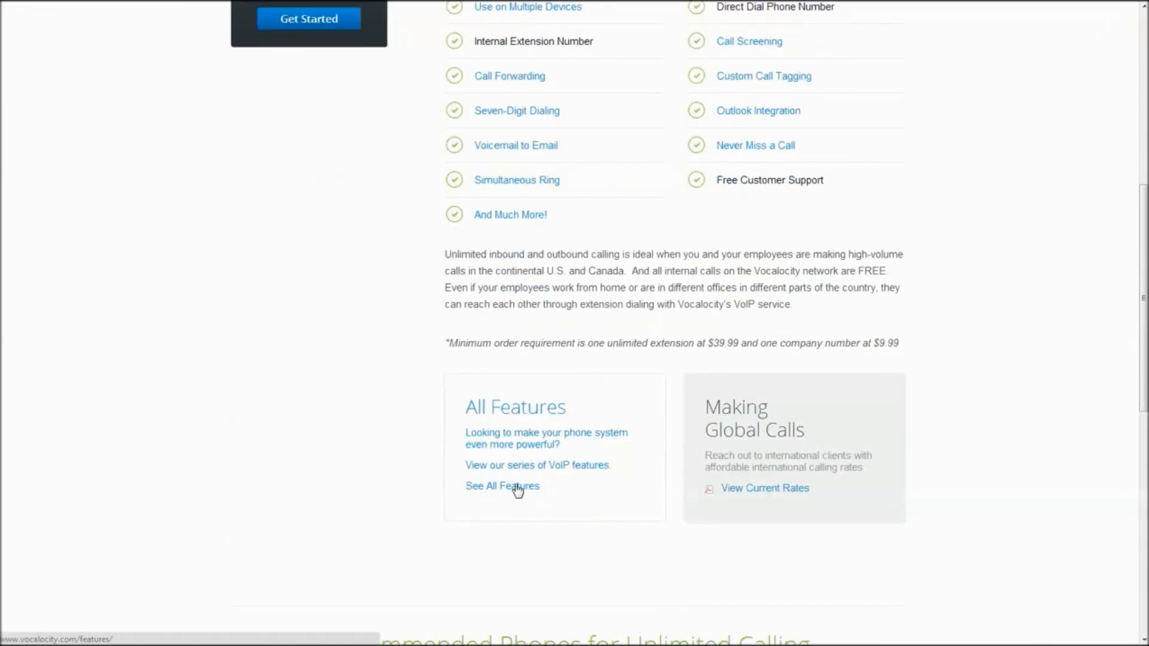
{"action": "left_click", "coordinate": [502, 486]}
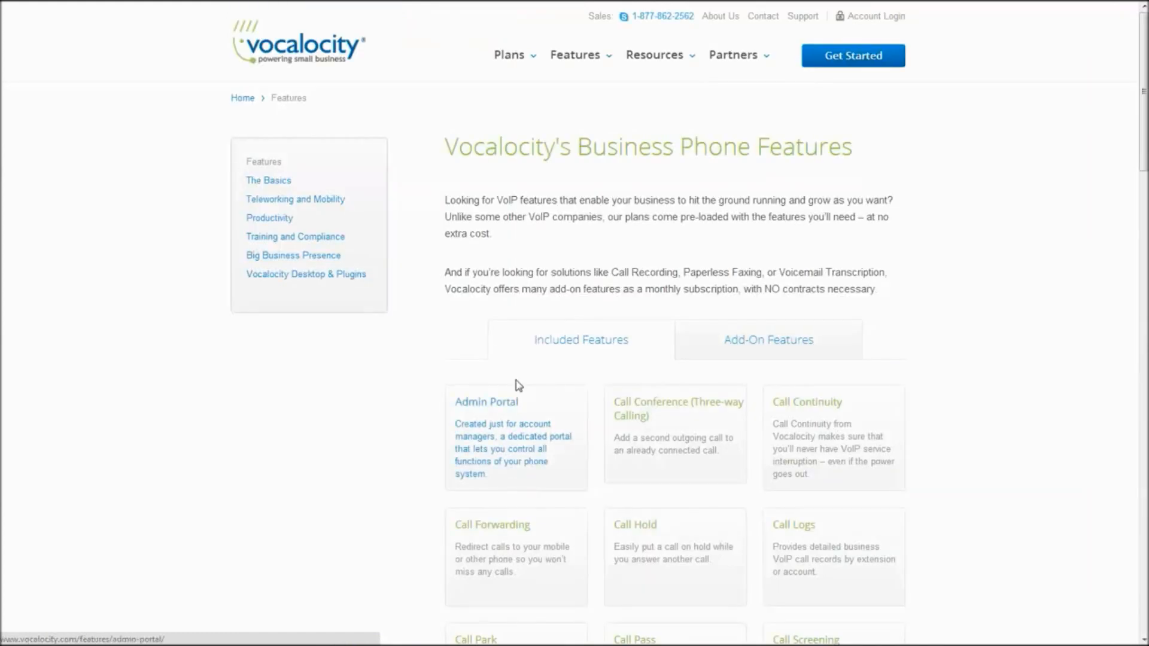
{"action": "scroll", "scroll_direction": "down", "scroll_amount": 3}
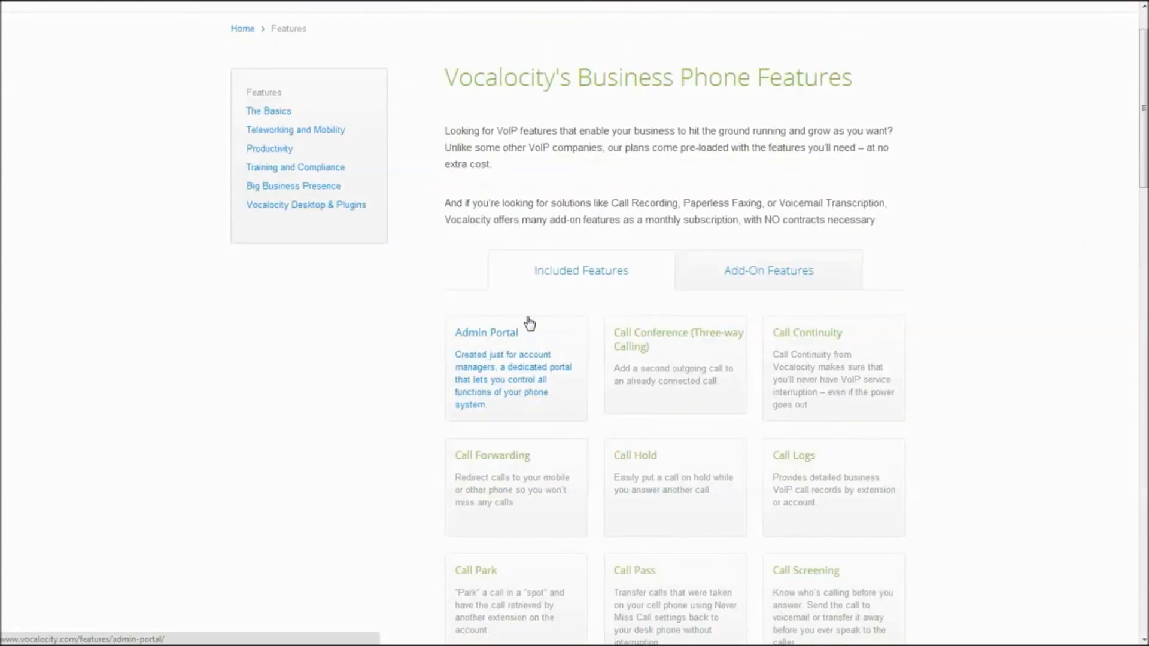
{"action": "scroll", "scroll_direction": "down", "scroll_amount": 3}
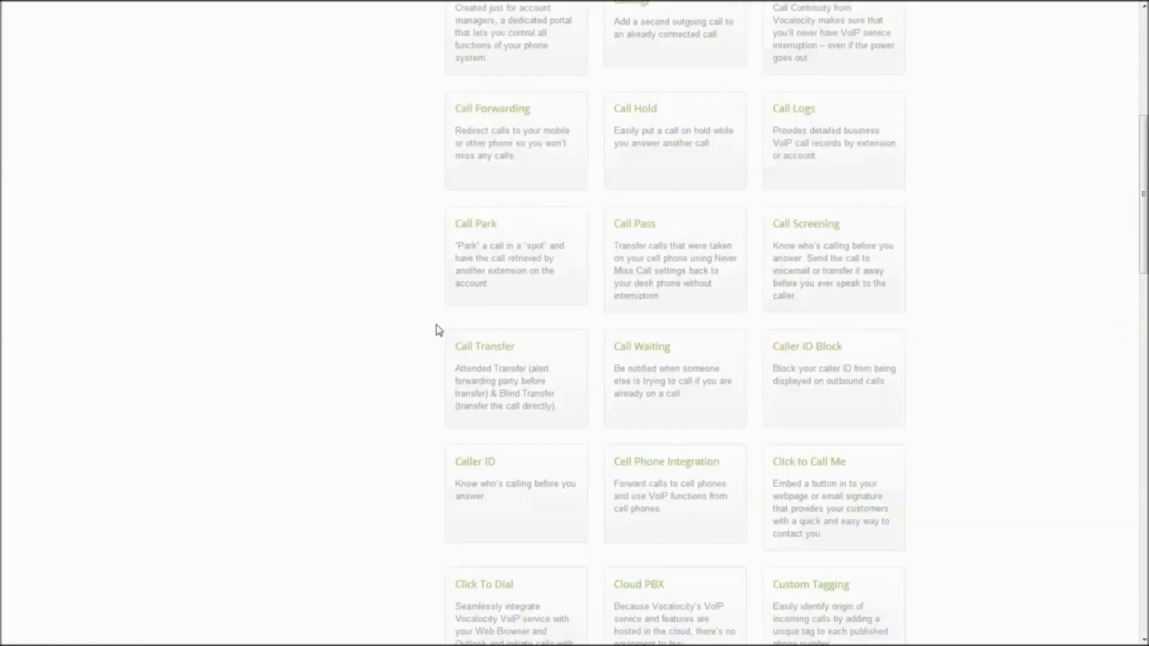
{"action": "scroll", "scroll_direction": "down", "scroll_amount": 3}
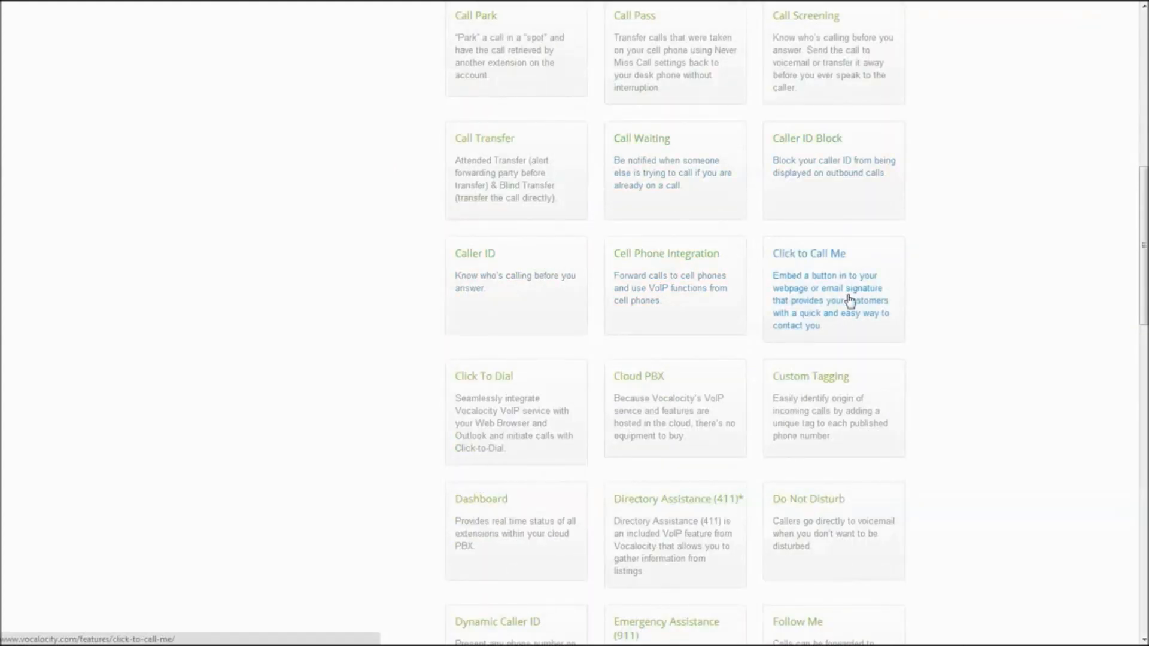
{"action": "scroll", "scroll_direction": "down", "scroll_amount": 3}
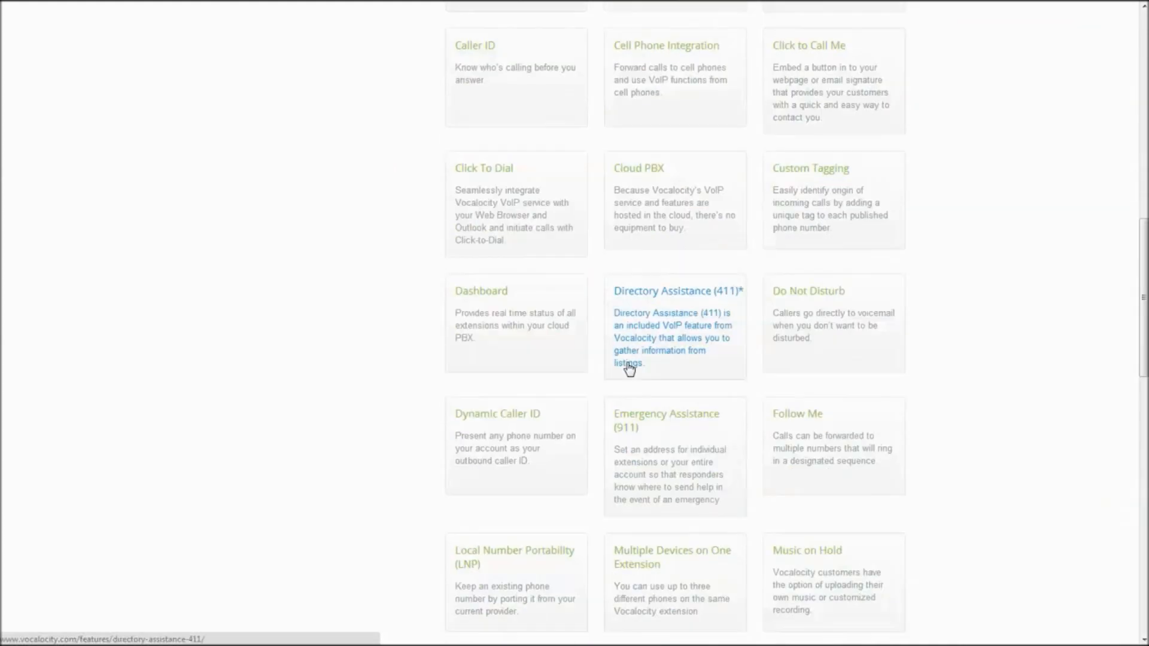
{"action": "scroll", "scroll_direction": "down", "scroll_amount": 3}
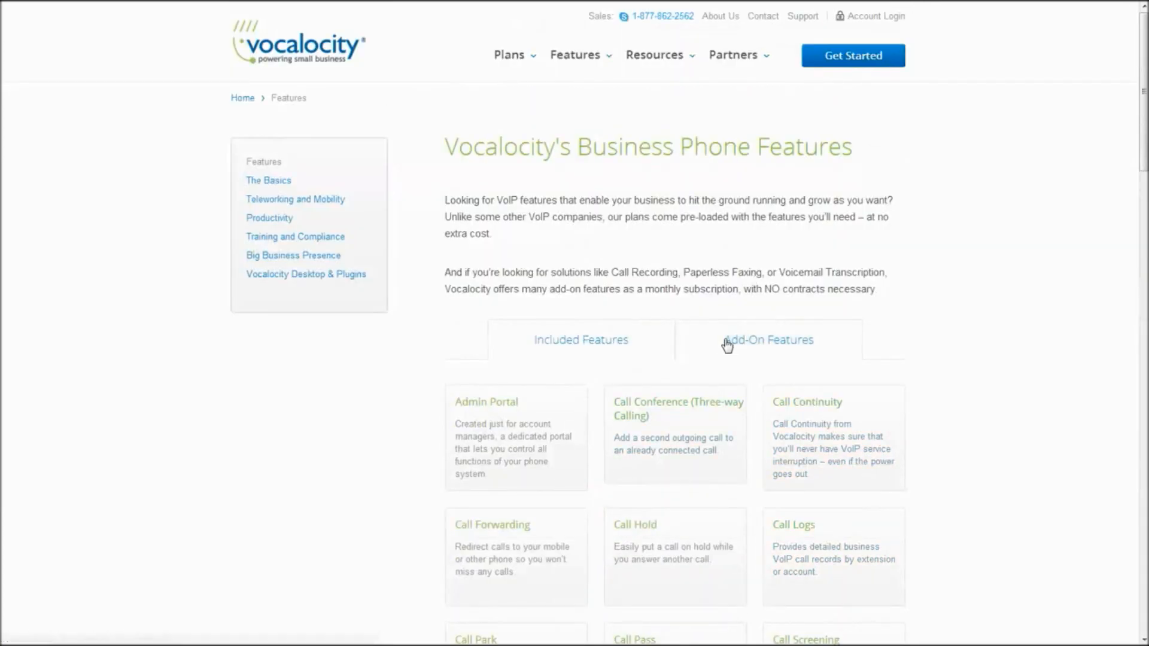
Step: Switch to the Add-On Features tab and browse the priced add-on cards
{"action": "left_click", "coordinate": [768, 340]}
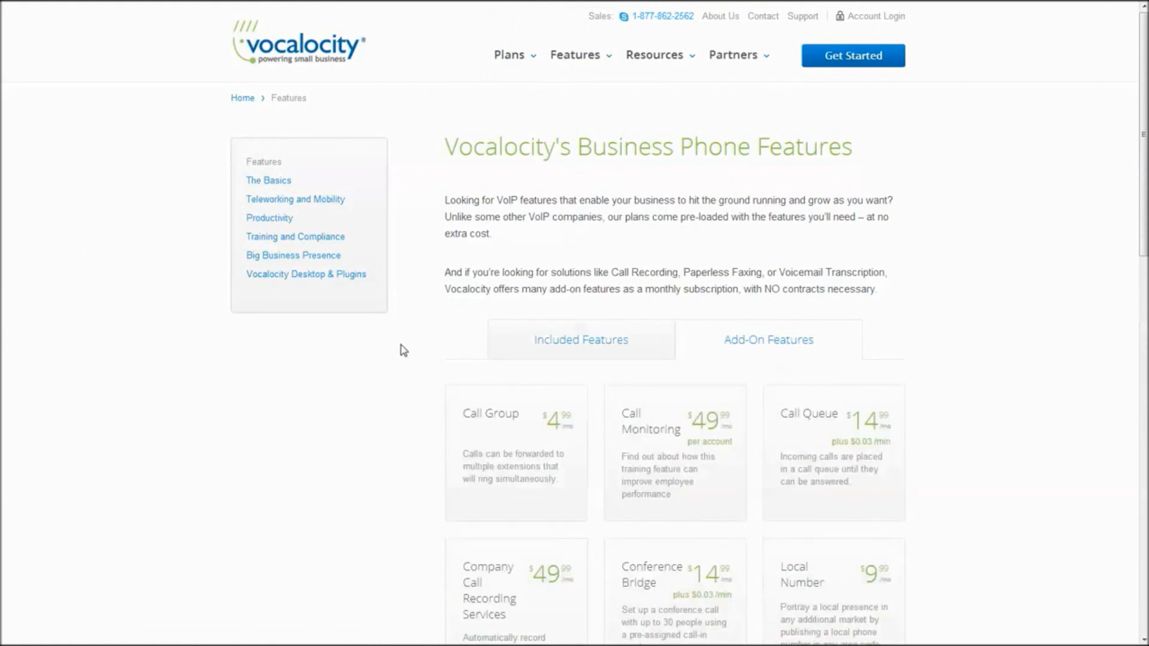
{"action": "scroll", "scroll_direction": "down", "scroll_amount": 3}
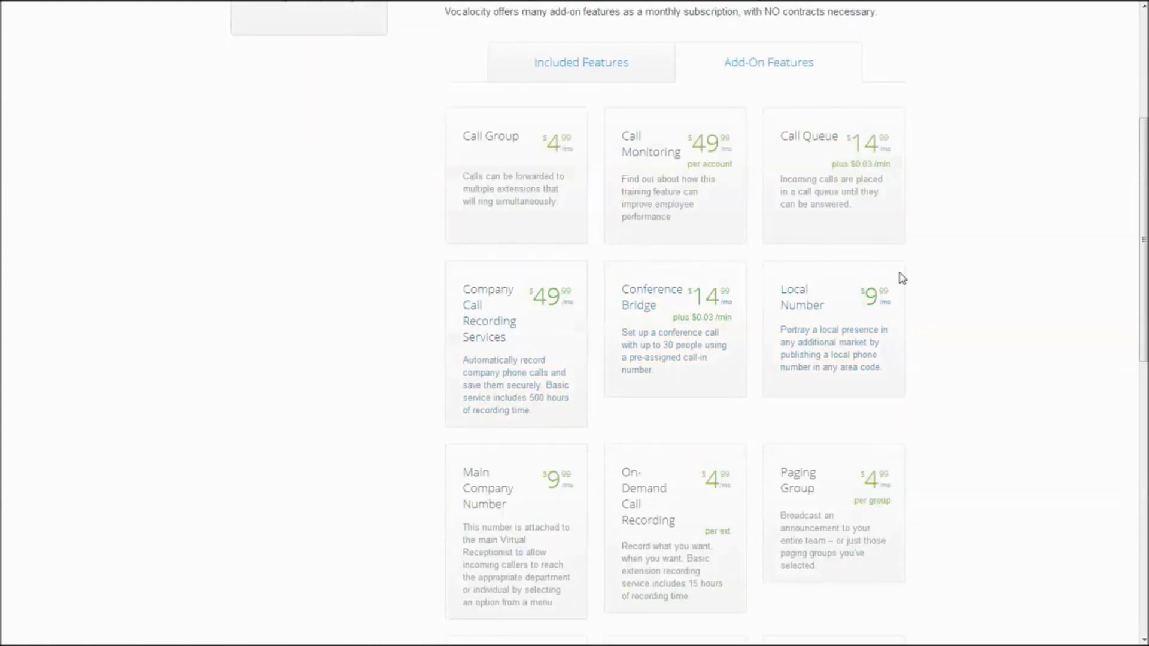
{"action": "scroll", "scroll_direction": "down", "scroll_amount": 3}
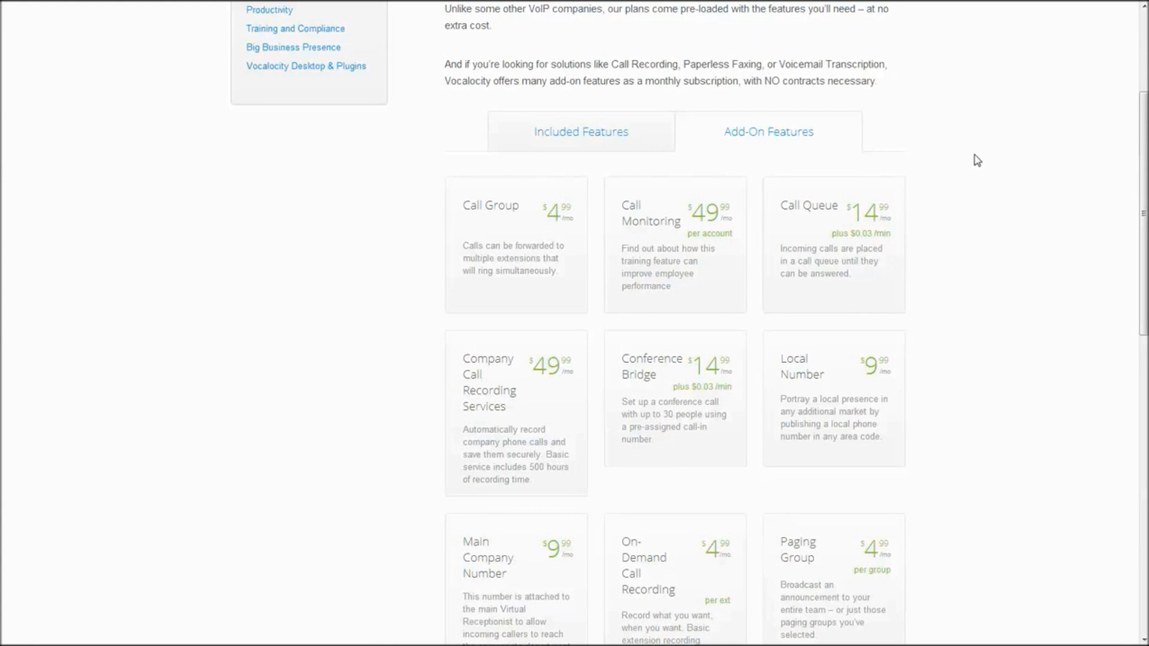
{"action": "mouse_move", "coordinate": [385, 203]}
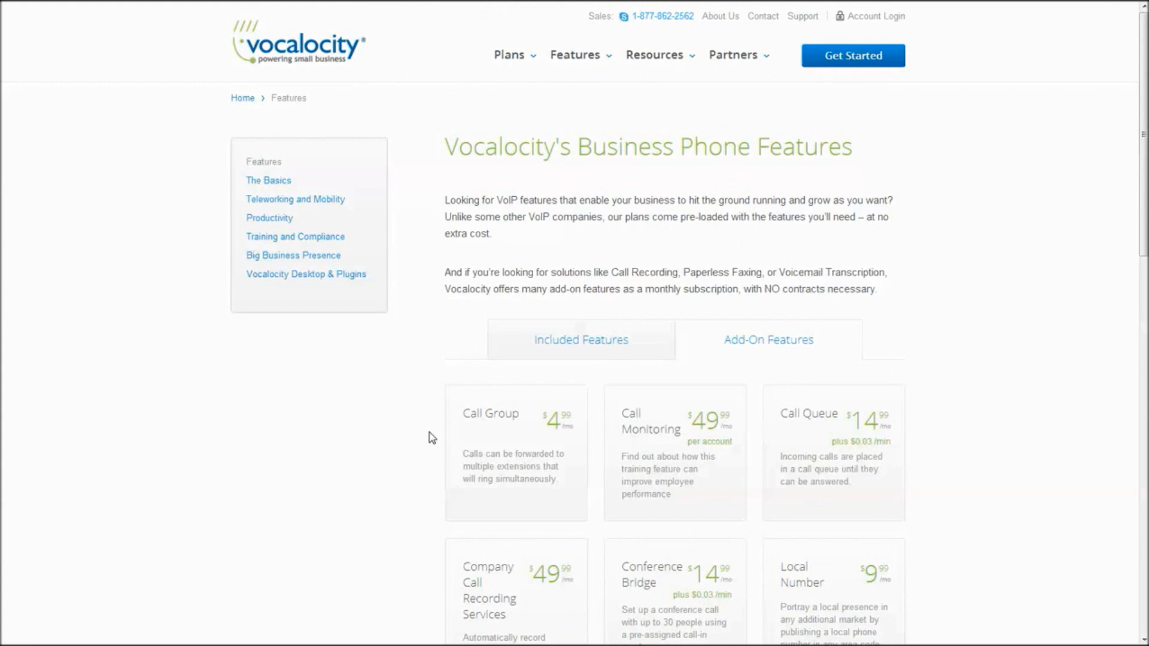
{"action": "mouse_move", "coordinate": [943, 372]}
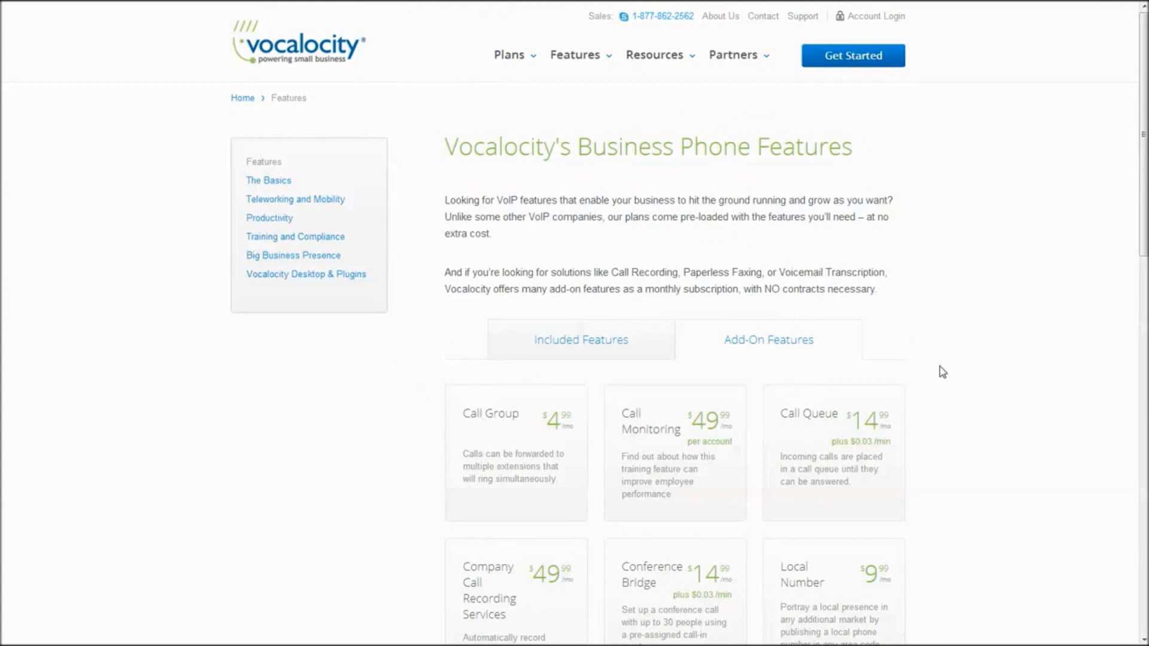
{"action": "scroll", "scroll_direction": "down", "scroll_amount": 3}
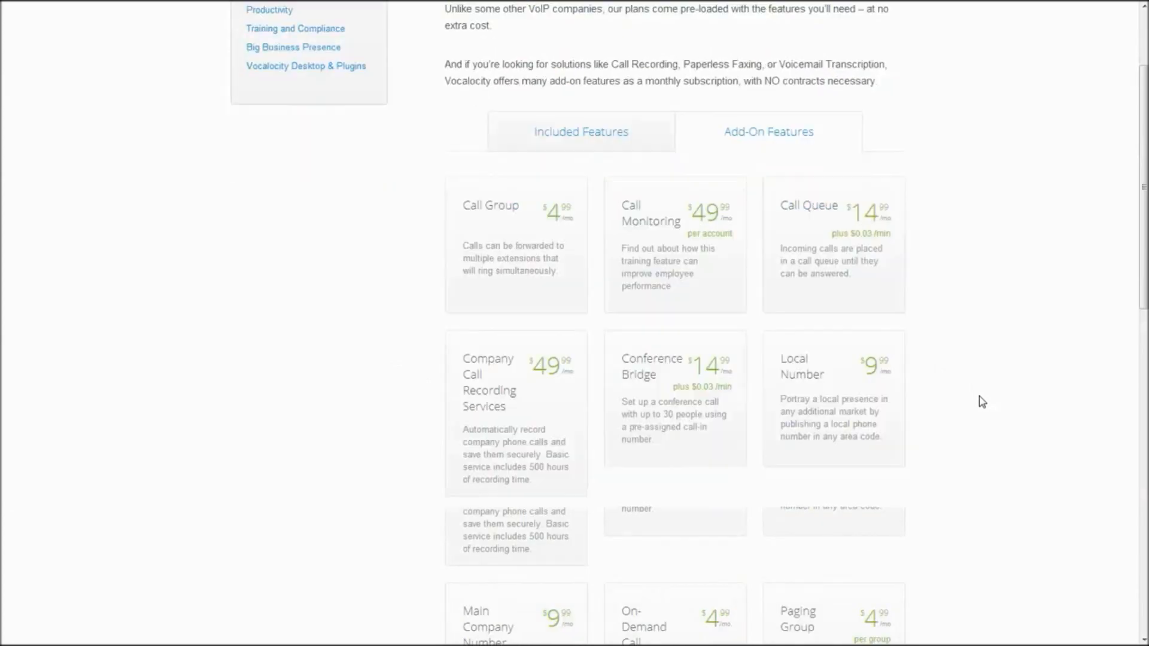
{"action": "scroll", "scroll_direction": "up", "scroll_amount": 3}
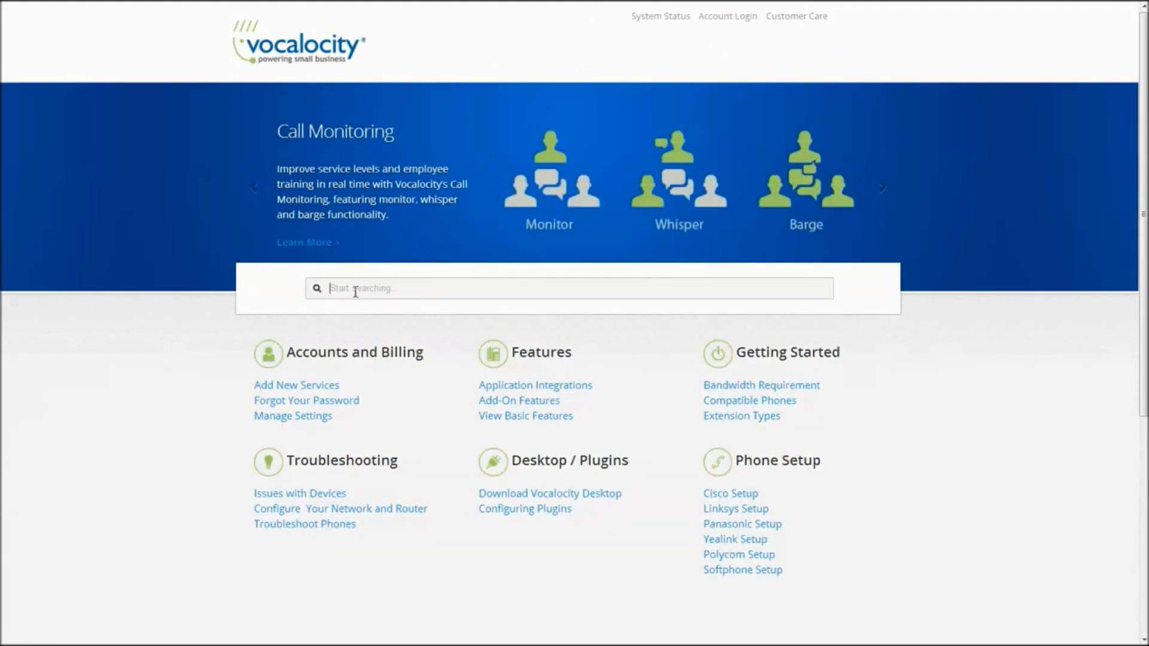
Step: Search support for 'softp' and read the X-Lite or Eyebeam Softphone Setup article
{"action": "type", "text": "softp"}
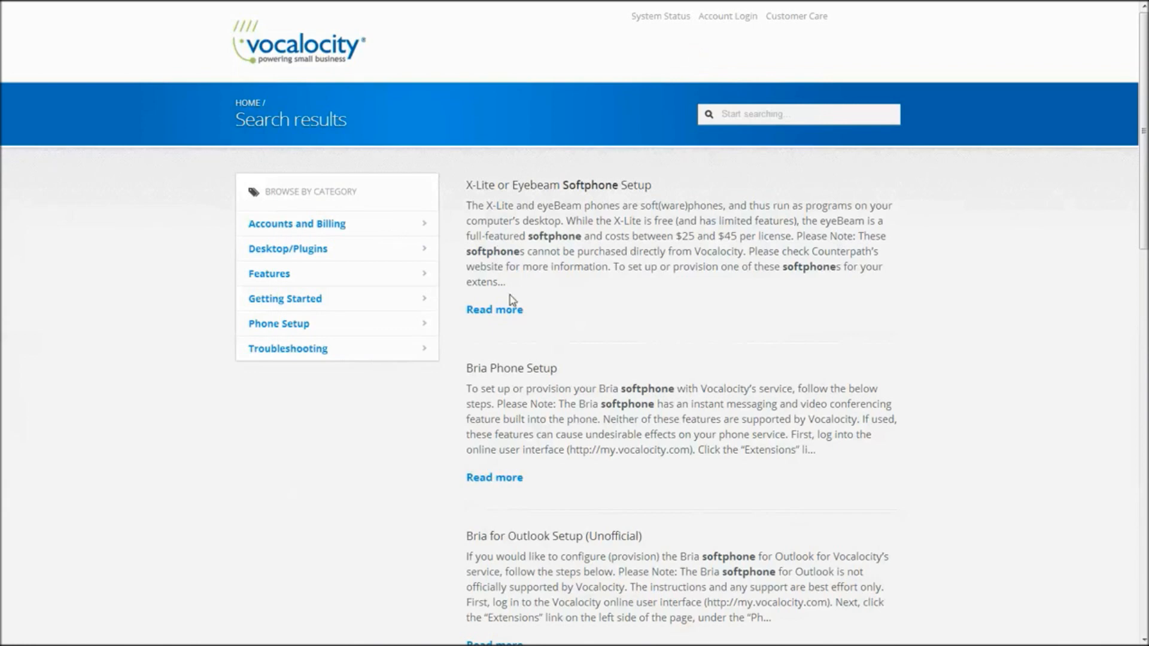
{"action": "left_click", "coordinate": [494, 309]}
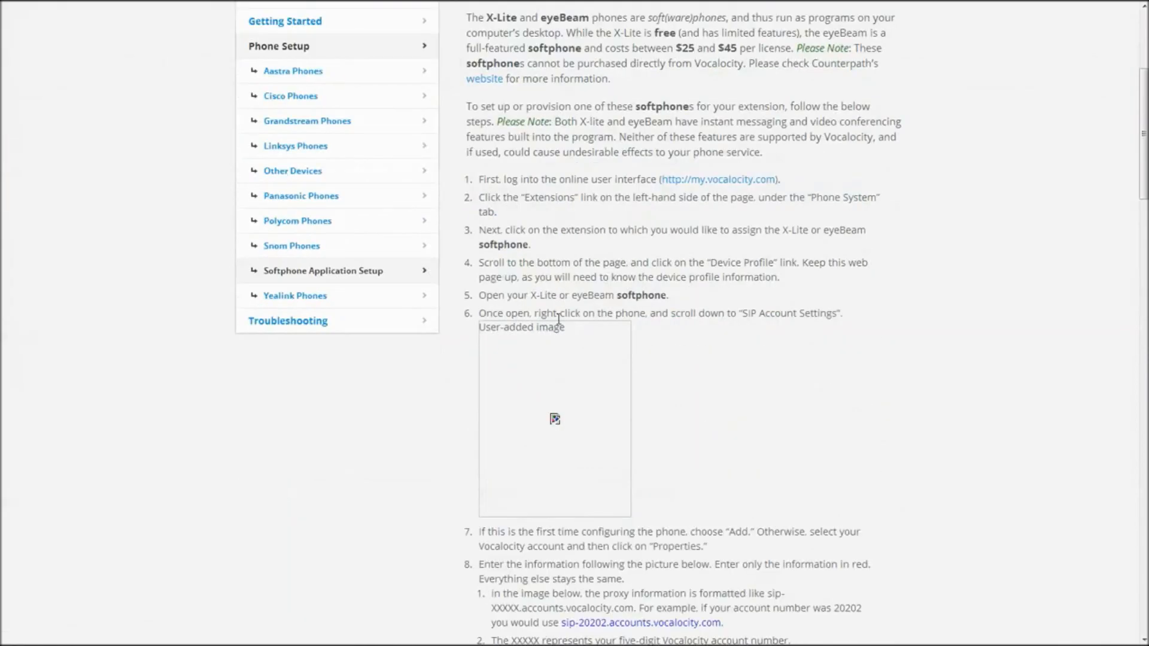
{"action": "scroll", "scroll_direction": "down", "scroll_amount": 3}
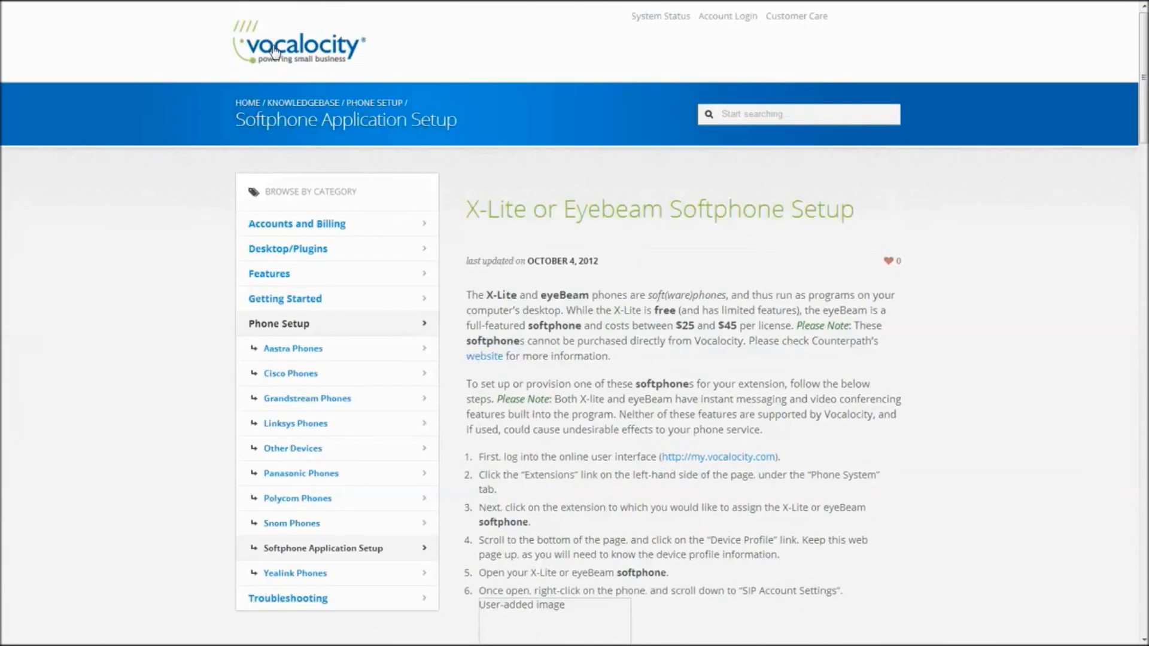
Step: Return to the support home page and view the System Status page
{"action": "left_click", "coordinate": [297, 42]}
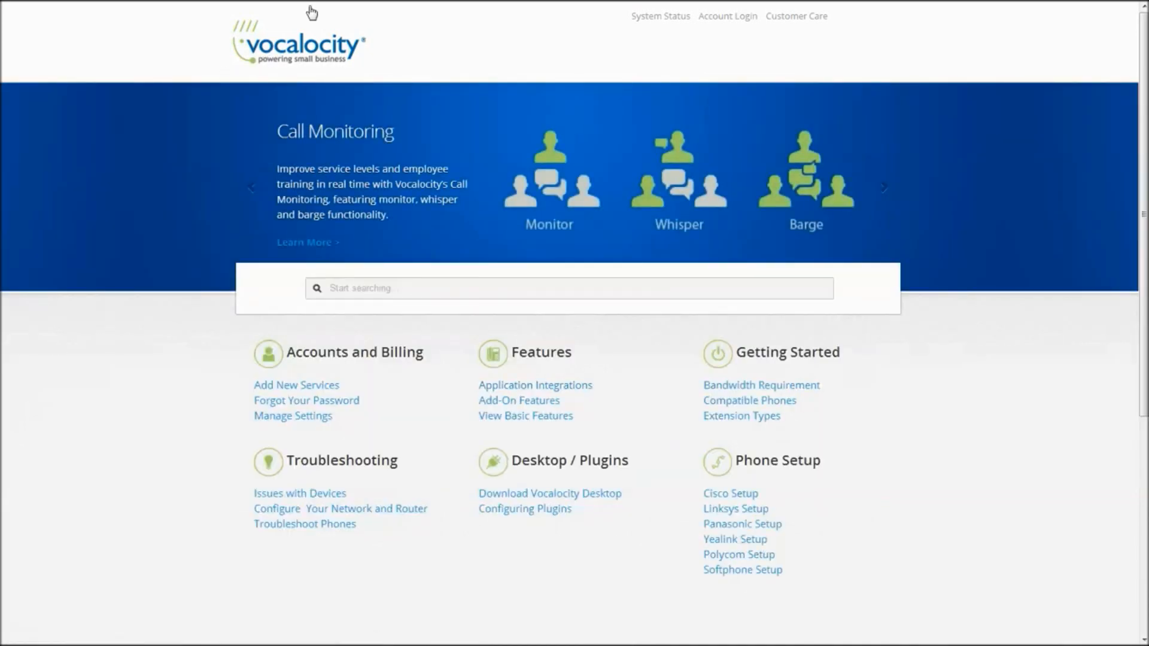
{"action": "left_click", "coordinate": [659, 15]}
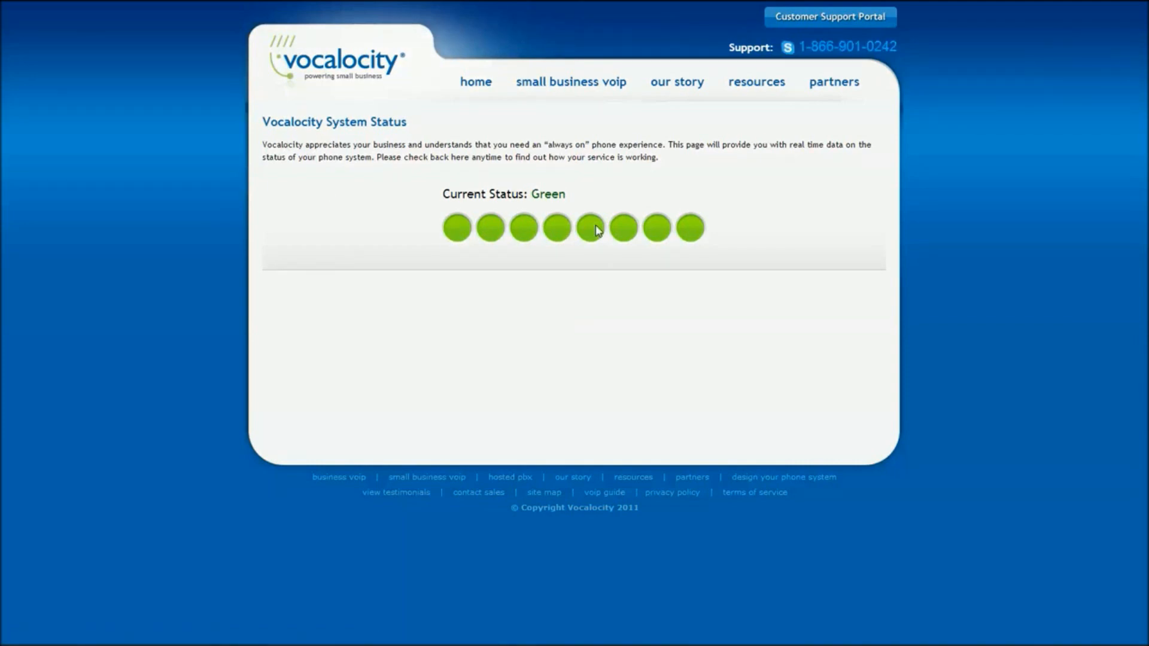
{"action": "mouse_move", "coordinate": [588, 140]}
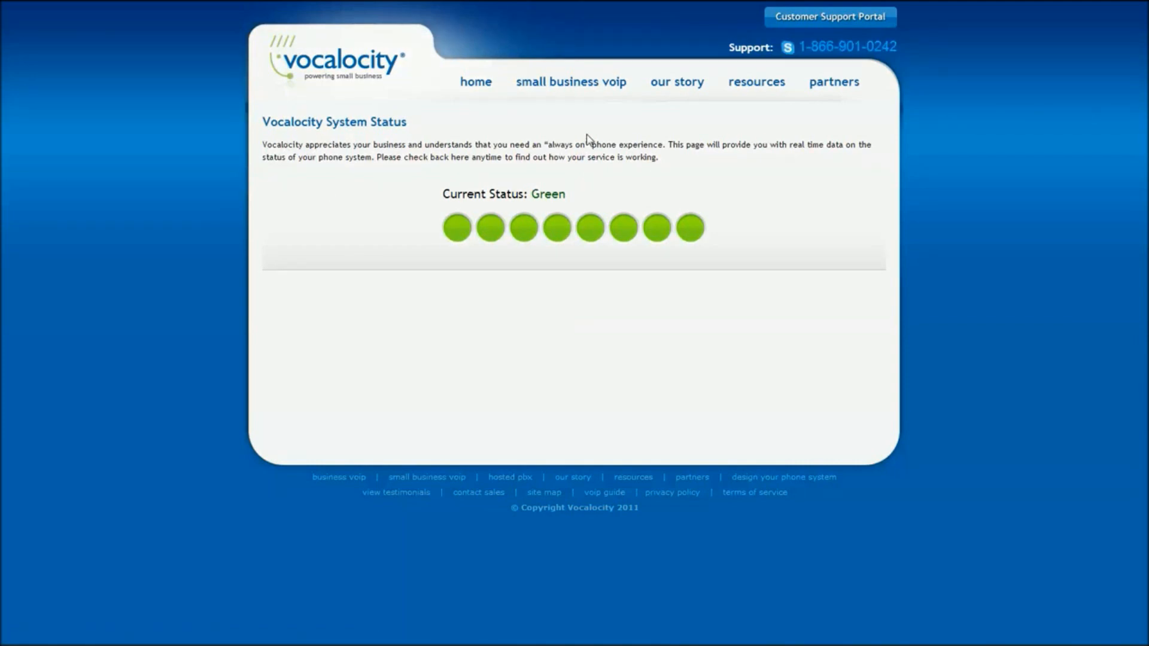